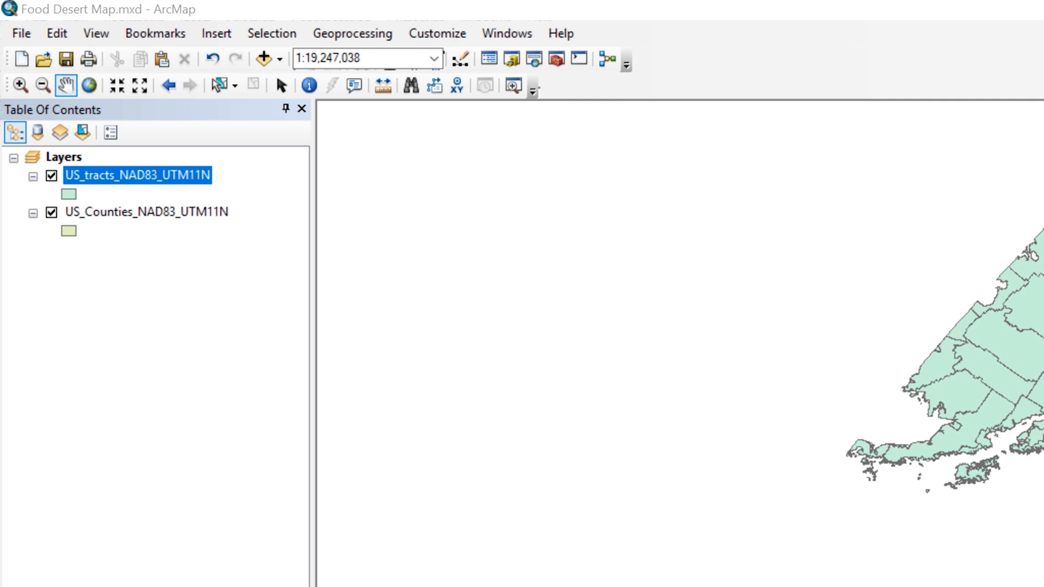
pyautogui.moveTo(53, 187)
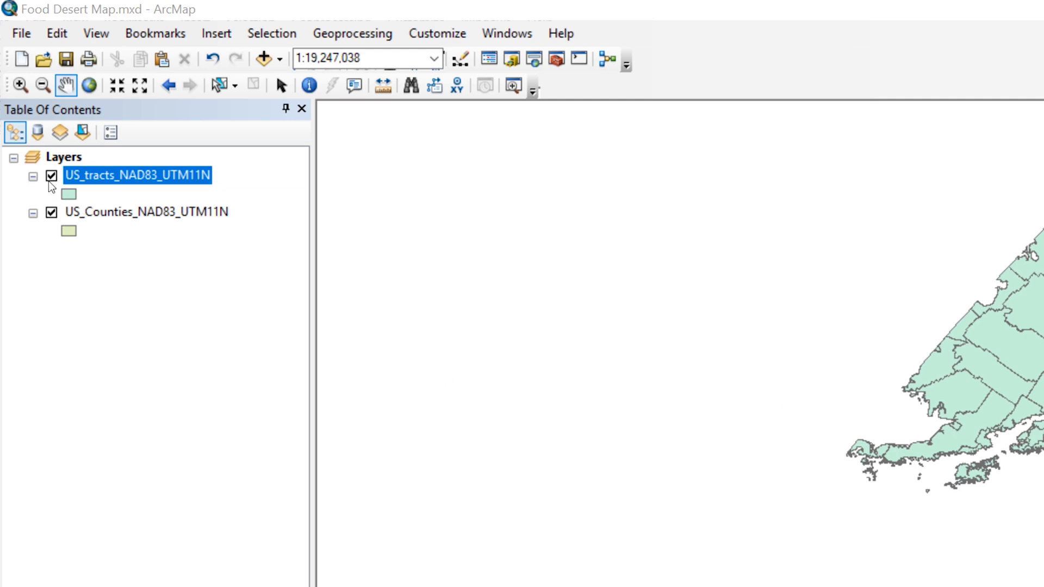
# Hide the US tracts layer and open the US_Counties_NAD83_UTM11N attribute table.
pyautogui.click(51, 175)
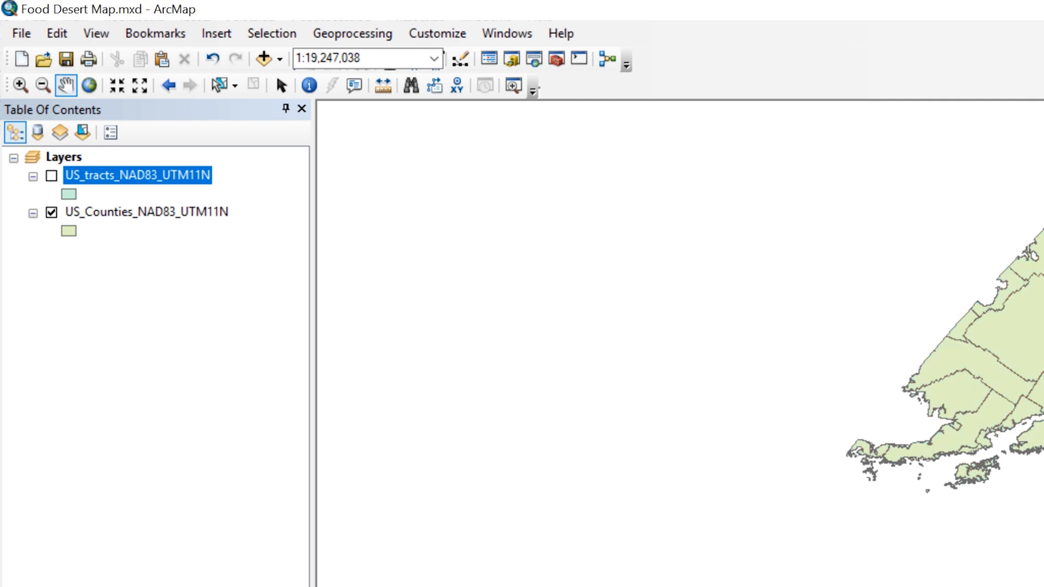
pyautogui.click(146, 212)
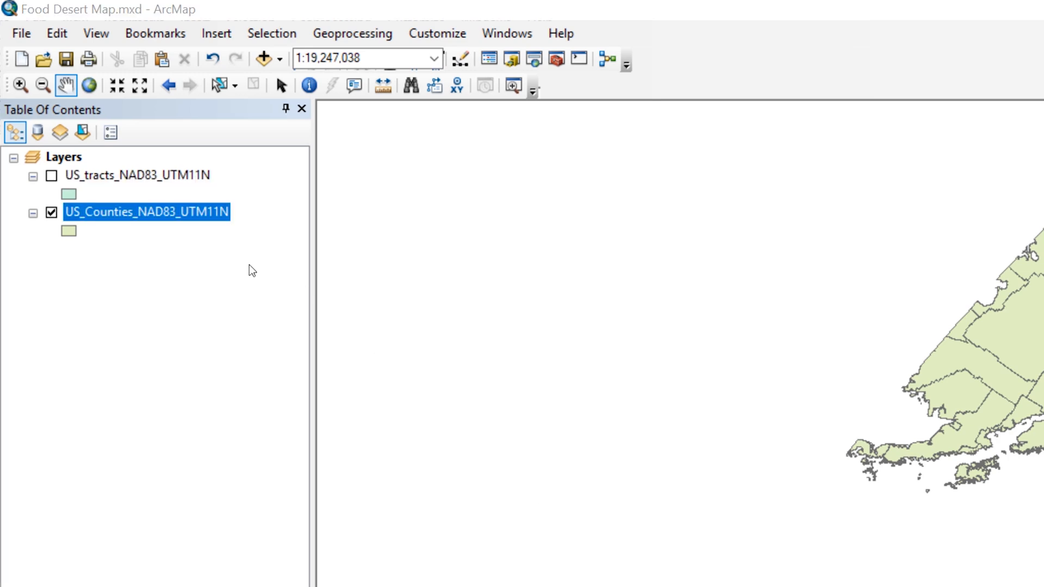
pyautogui.rightClick(147, 212)
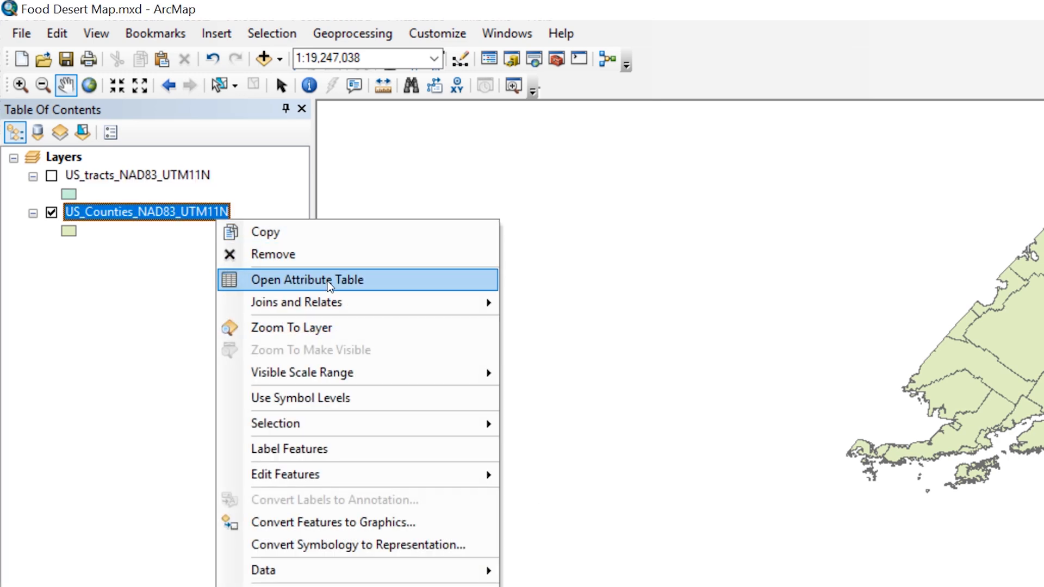
pyautogui.click(306, 280)
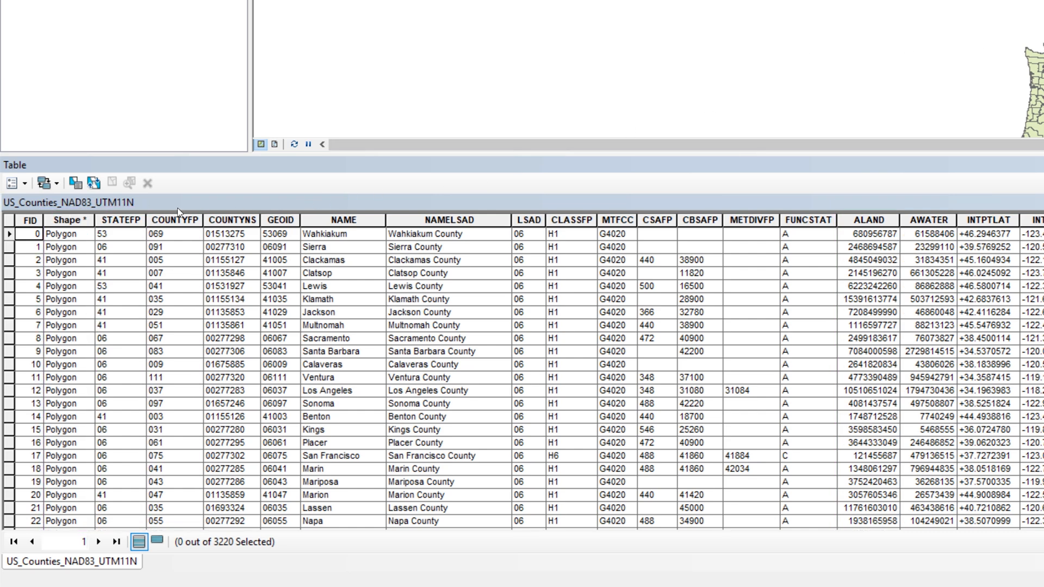
pyautogui.click(120, 219)
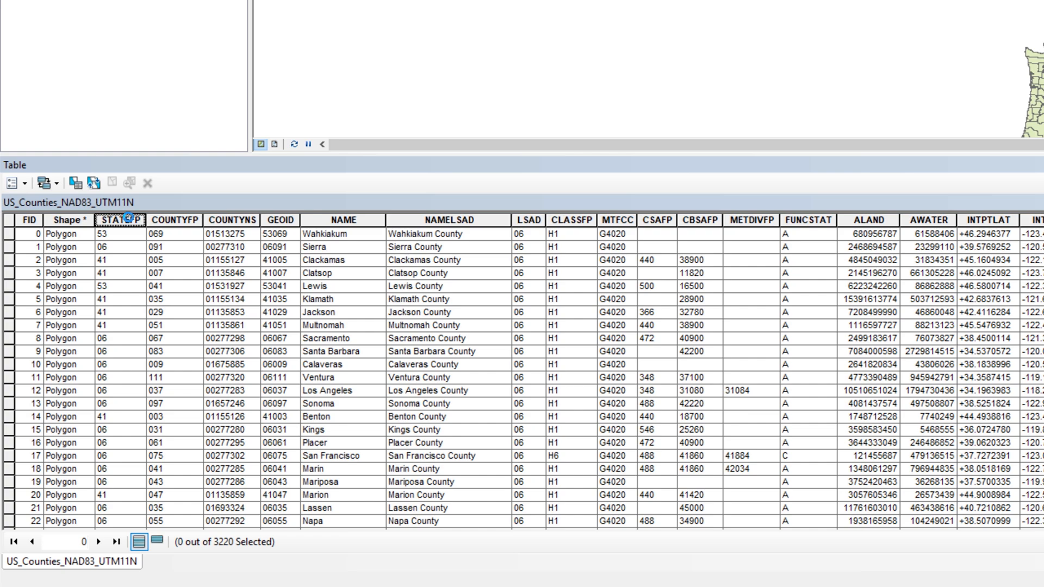
pyautogui.rightClick(120, 221)
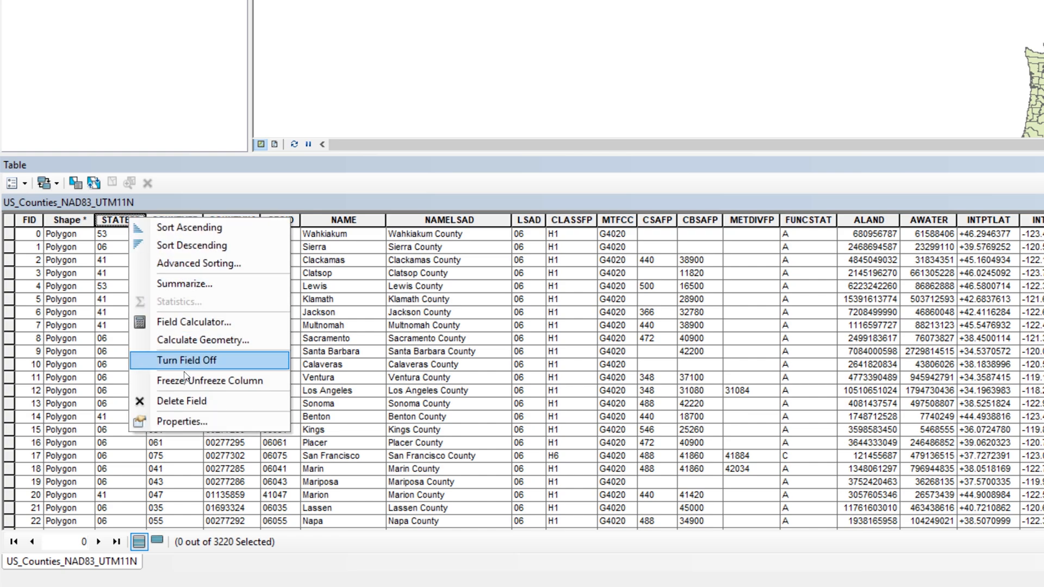
pyautogui.click(182, 421)
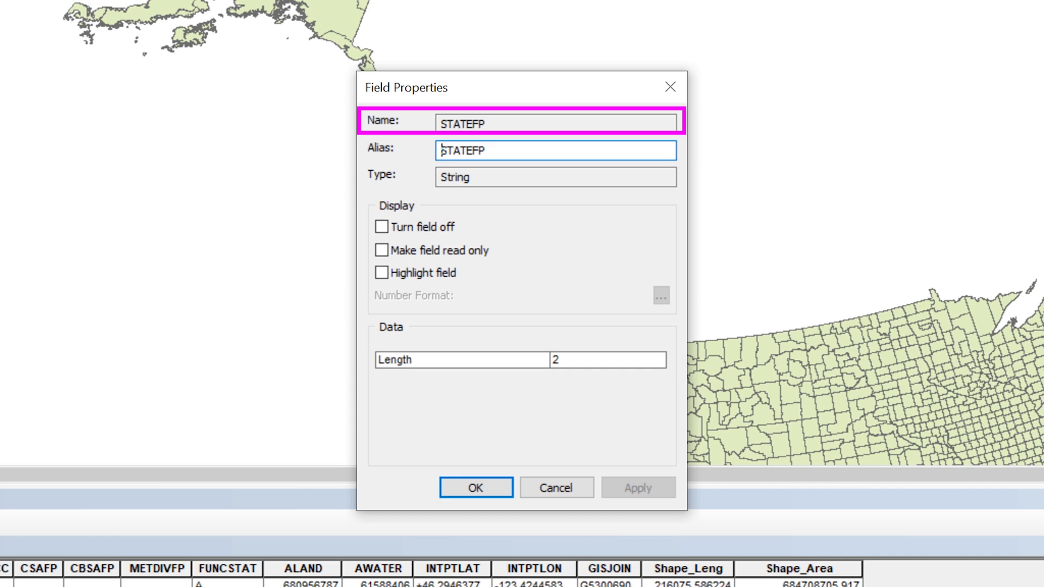
pyautogui.click(554, 150)
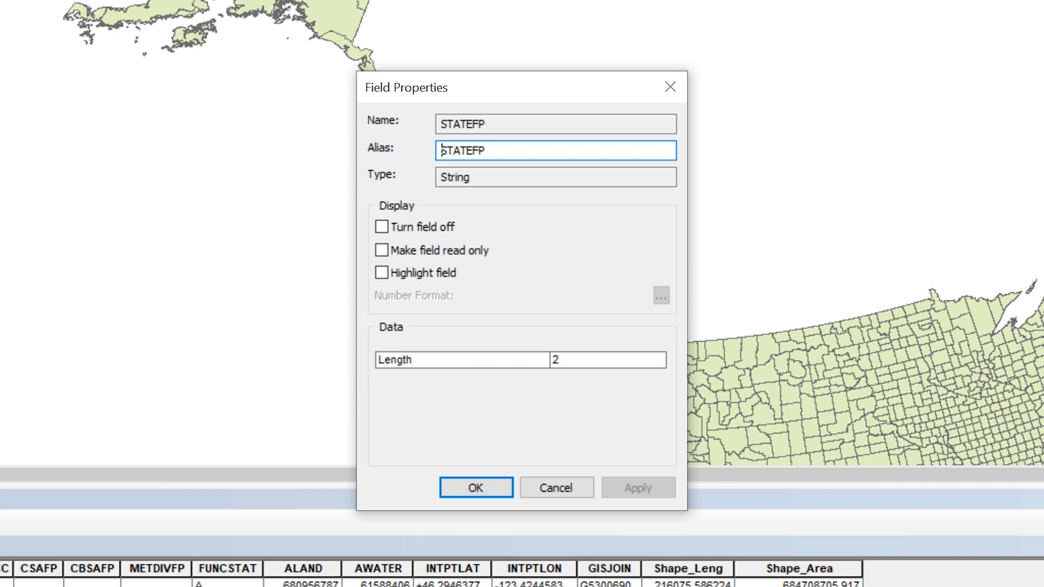
pyautogui.click(555, 177)
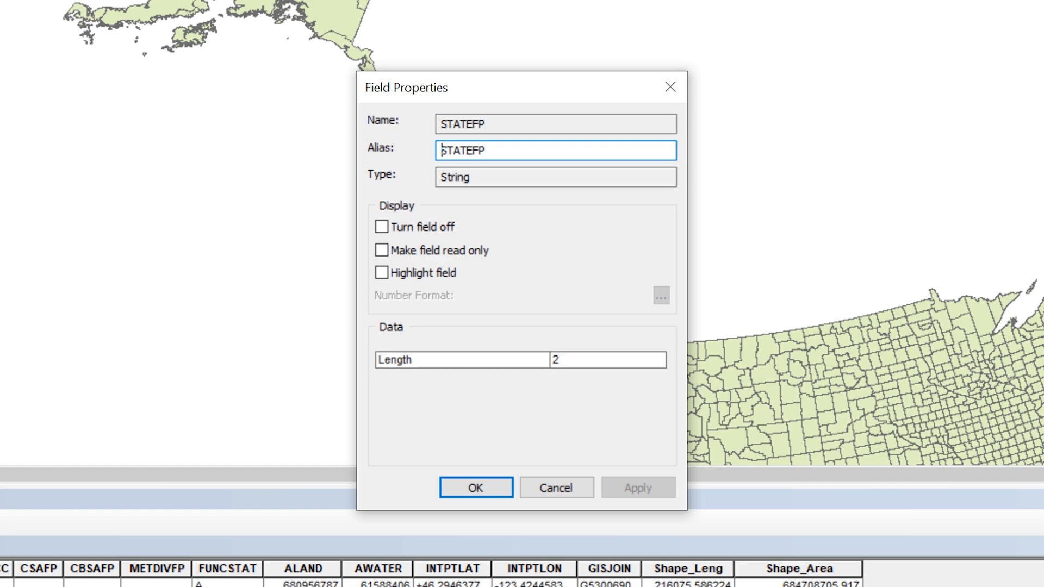
pyautogui.click(475, 487)
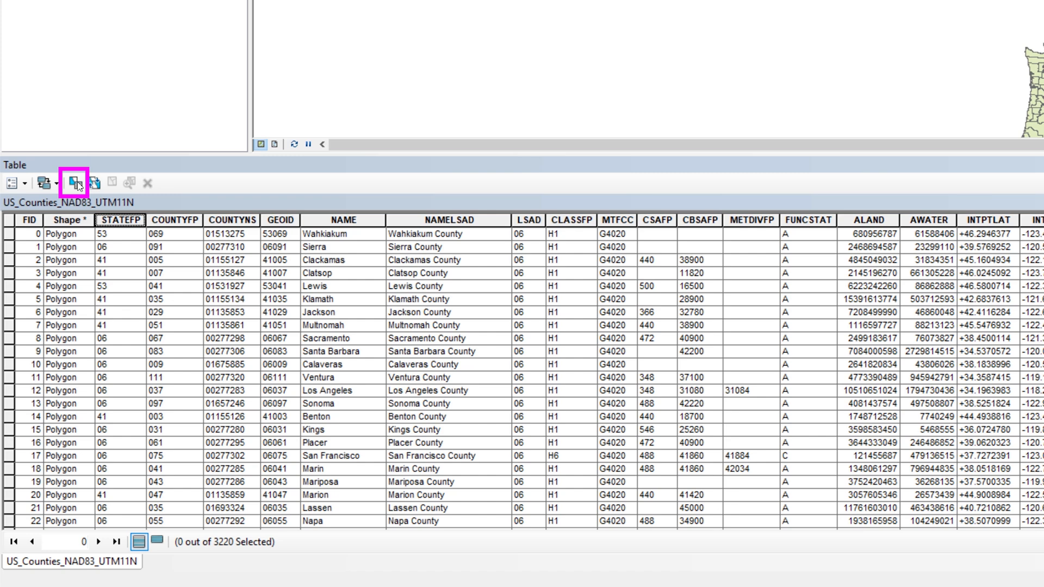
# Open Select By Attributes for the counties table.
pyautogui.click(76, 185)
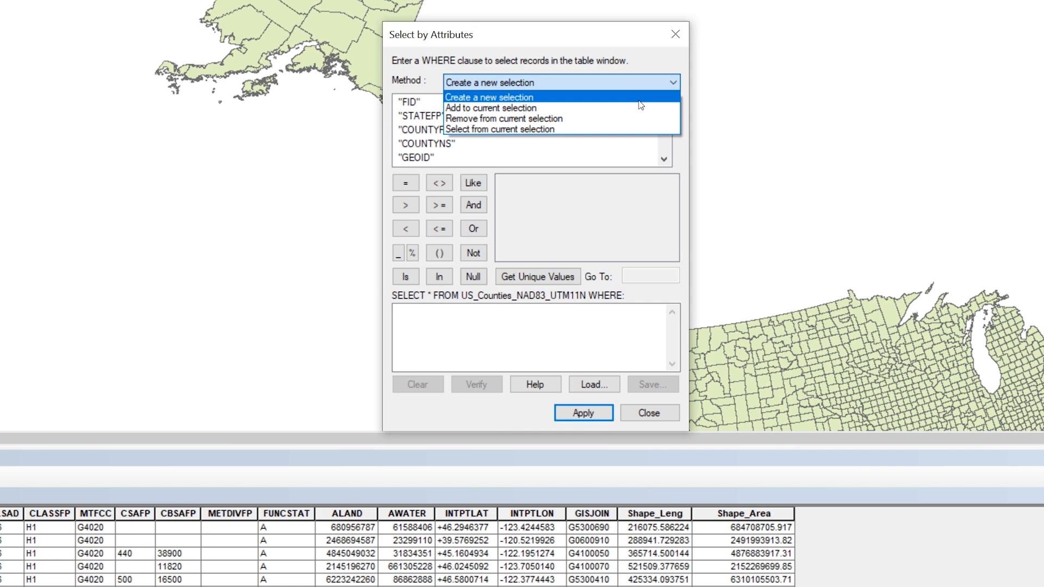
# Start a new selection query with "STATEFP" = as the expression.
pyautogui.click(488, 96)
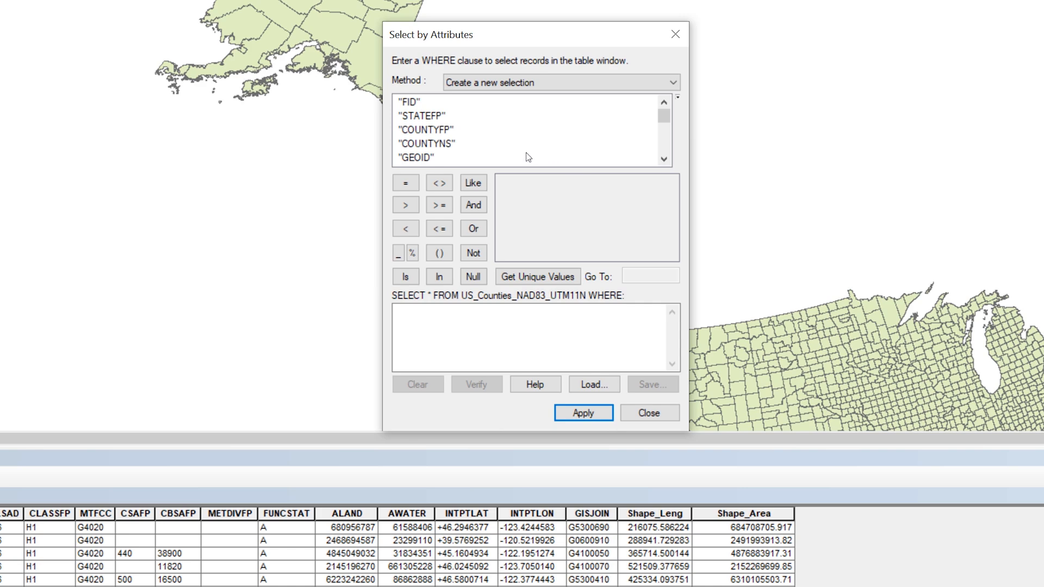
pyautogui.click(423, 115)
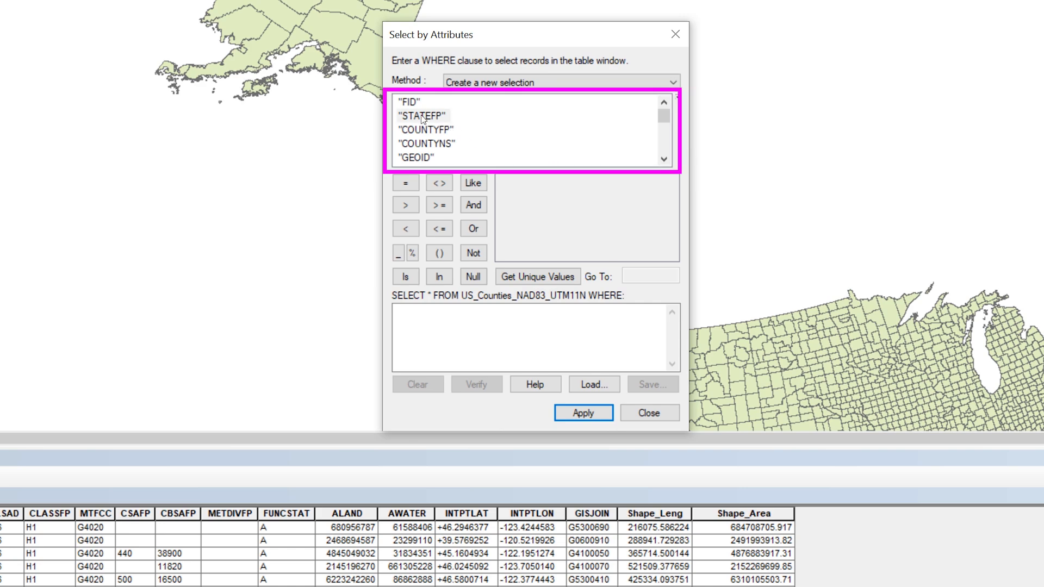
pyautogui.click(423, 115)
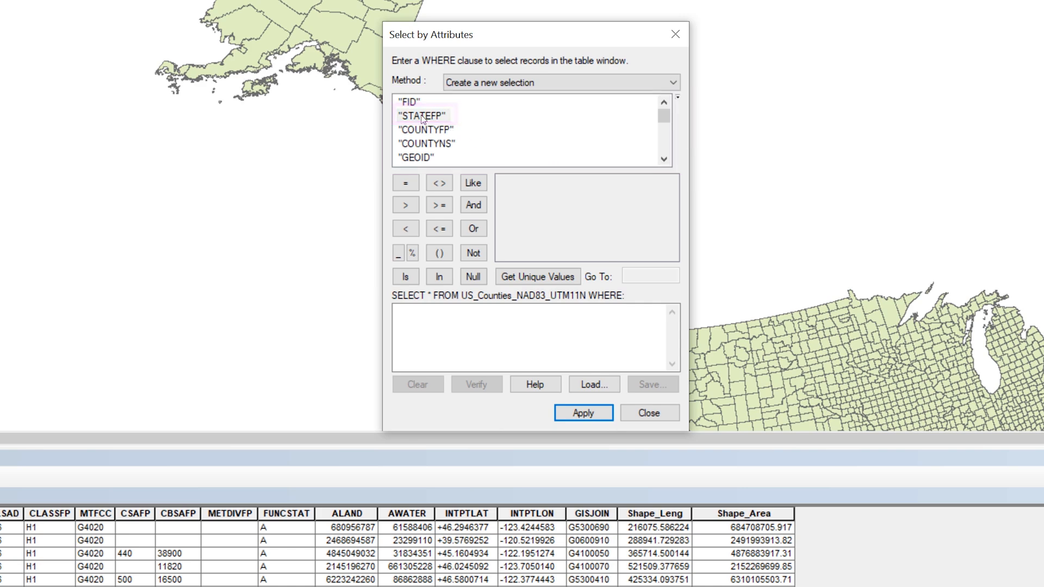
pyautogui.doubleClick(421, 115)
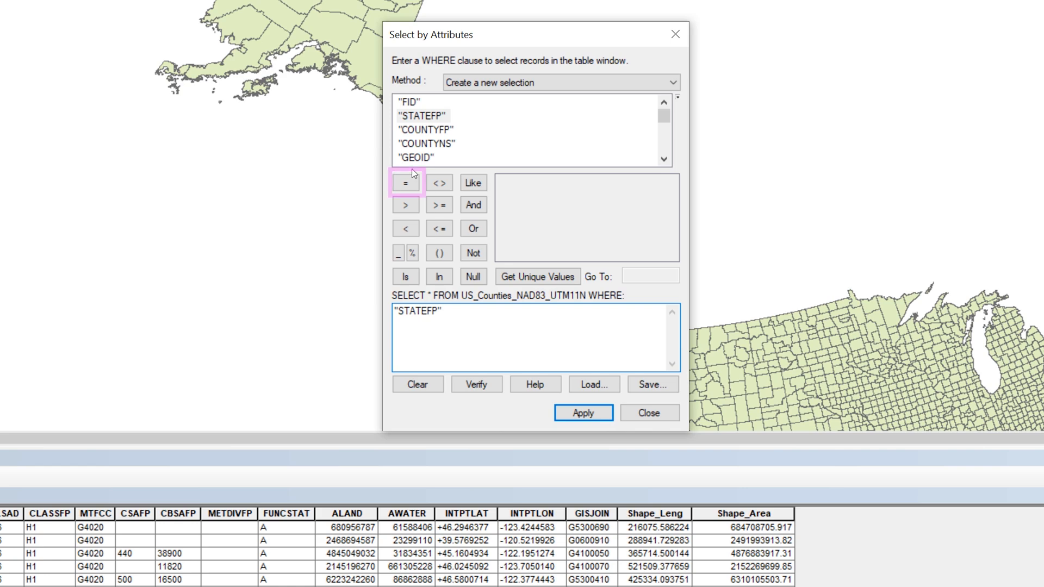
pyautogui.click(405, 183)
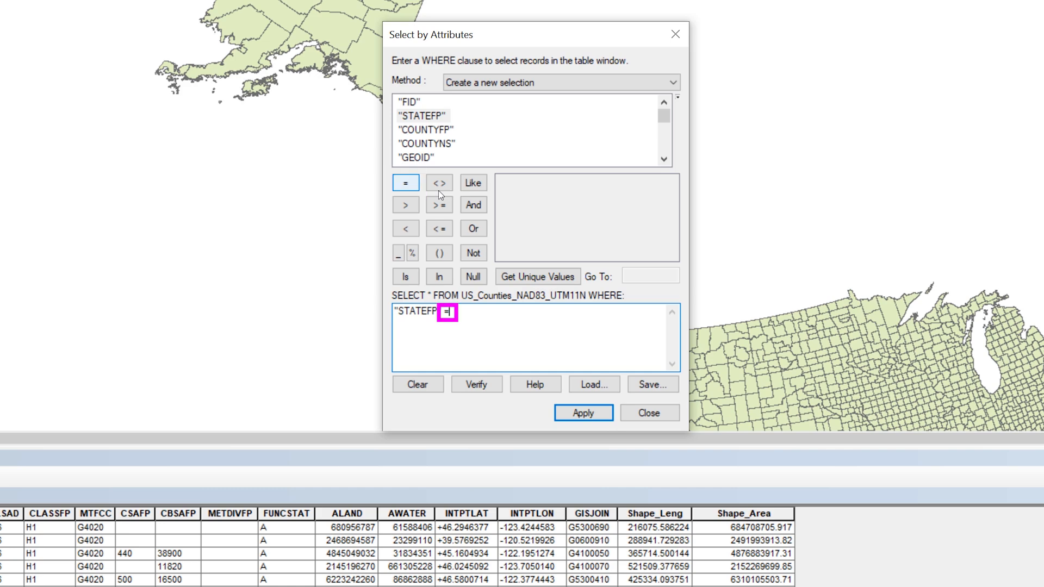
pyautogui.click(406, 183)
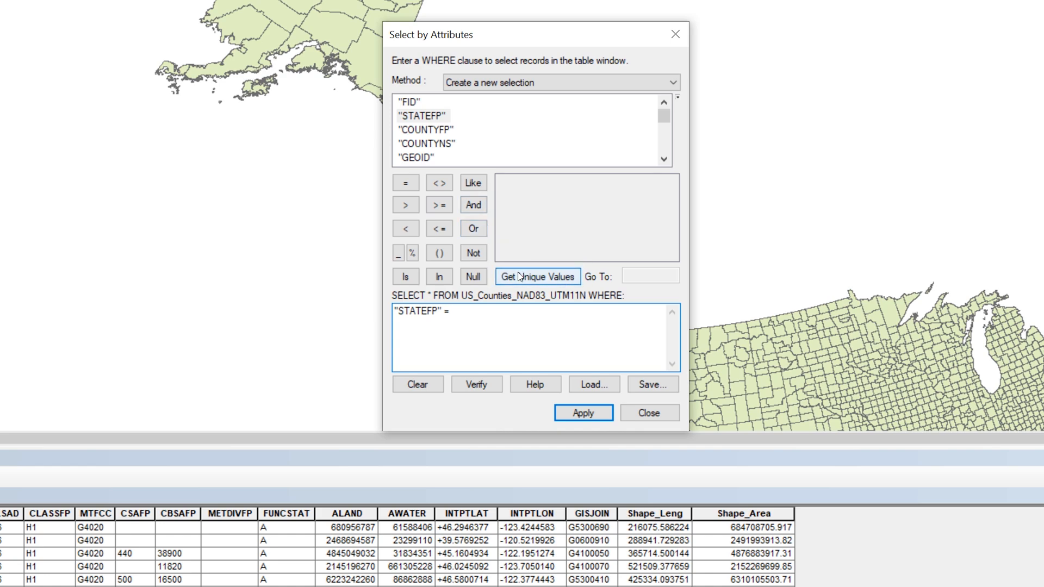
# Complete the query with '06' from unique values and apply it, selecting the 58 California counties.
pyautogui.click(537, 275)
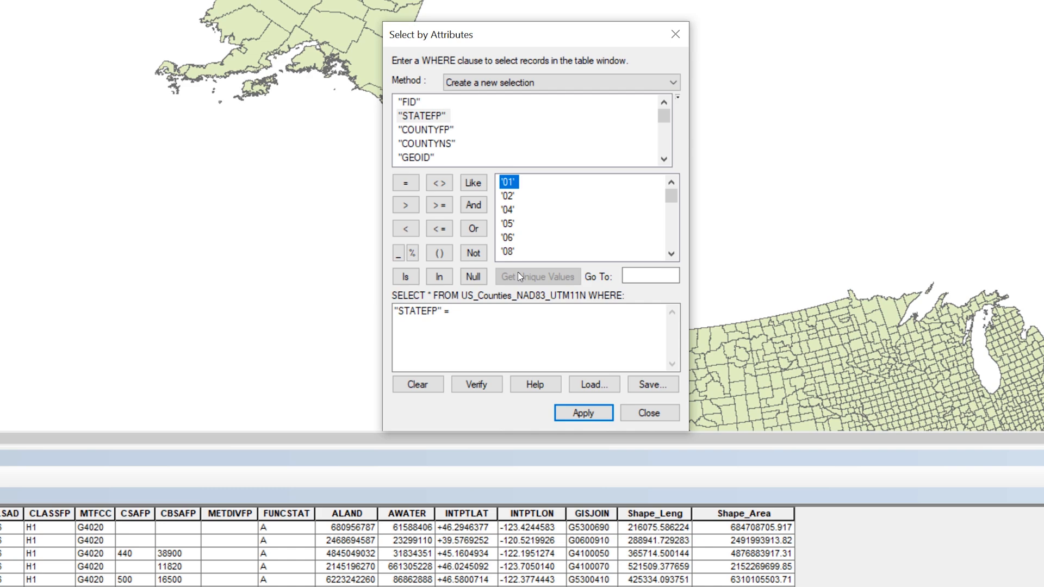
pyautogui.click(508, 237)
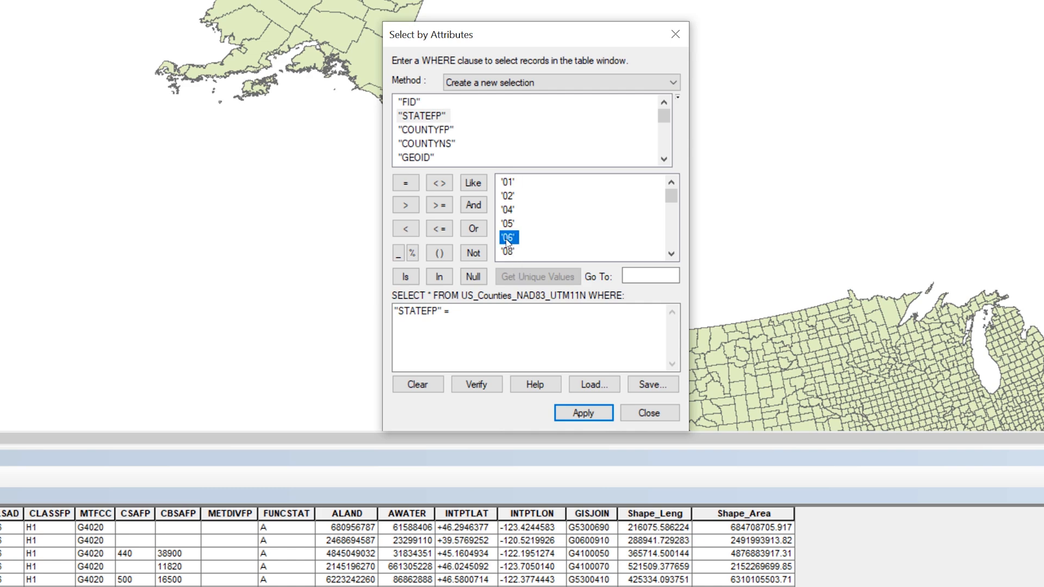
pyautogui.doubleClick(508, 237)
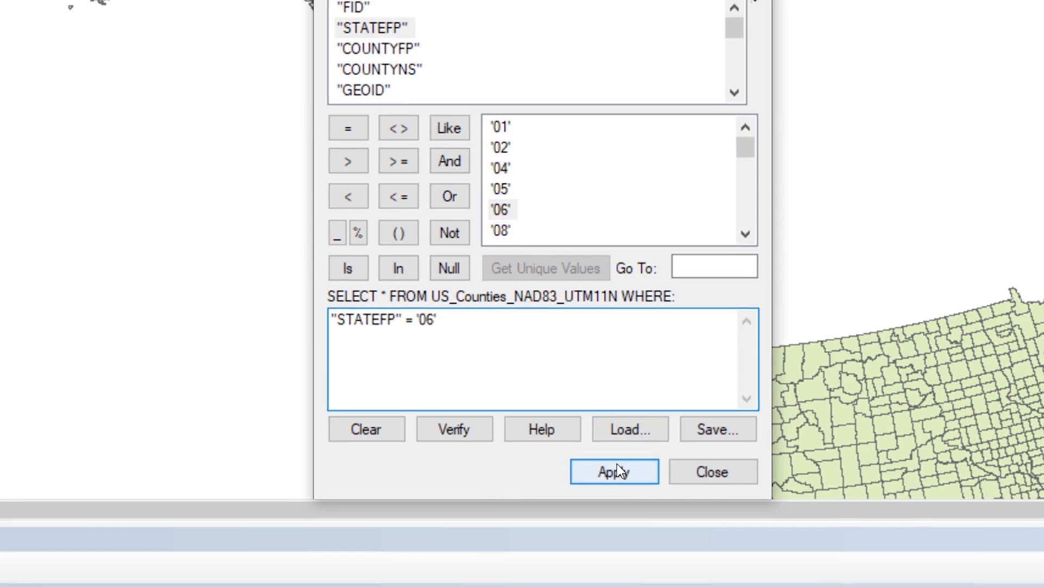
pyautogui.click(613, 471)
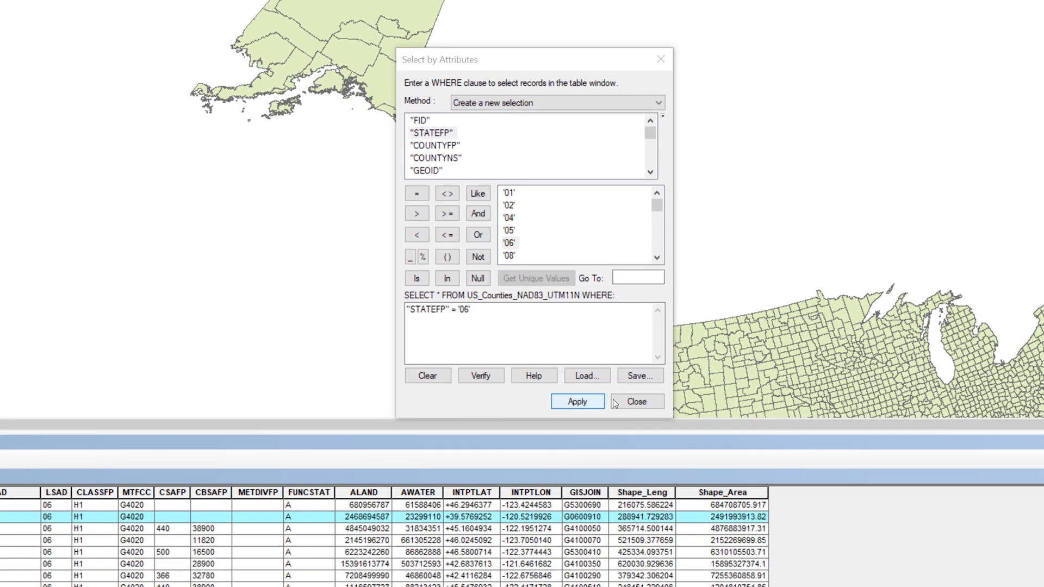
pyautogui.click(636, 401)
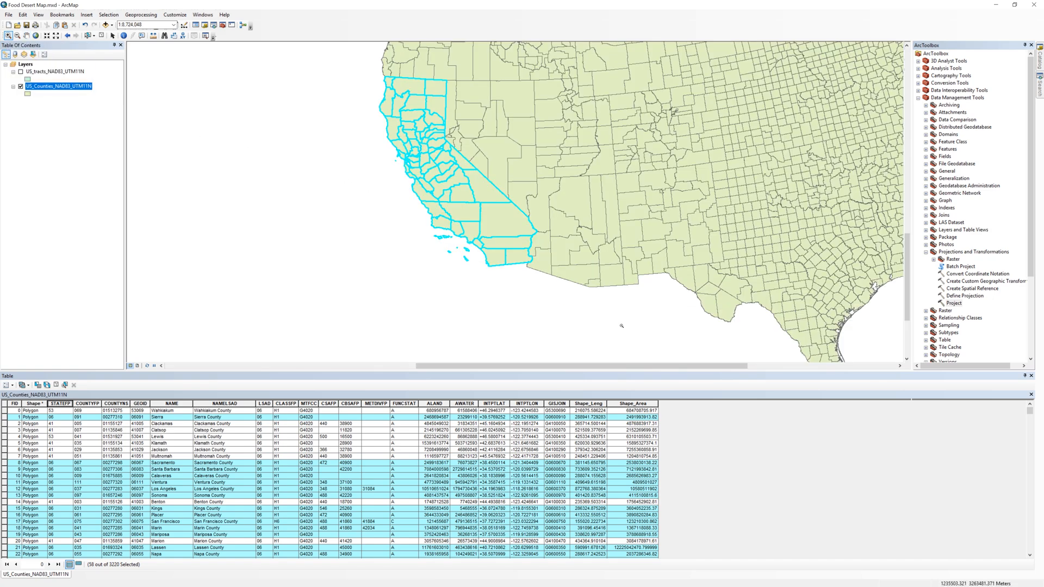
pyautogui.moveTo(621, 325)
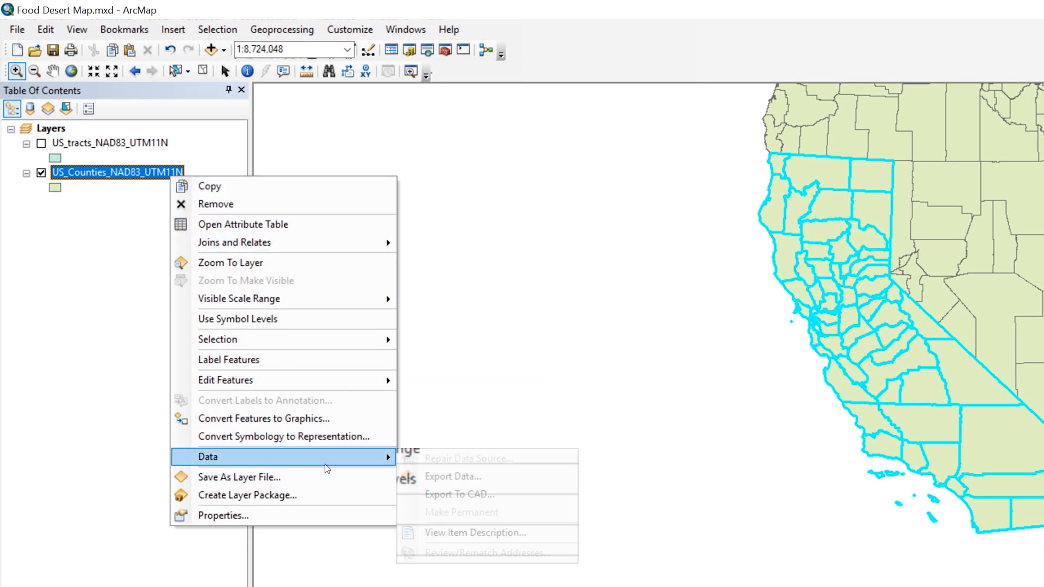
# Export the selected counties as the California_counties shapefile and add it to the map.
pyautogui.click(452, 476)
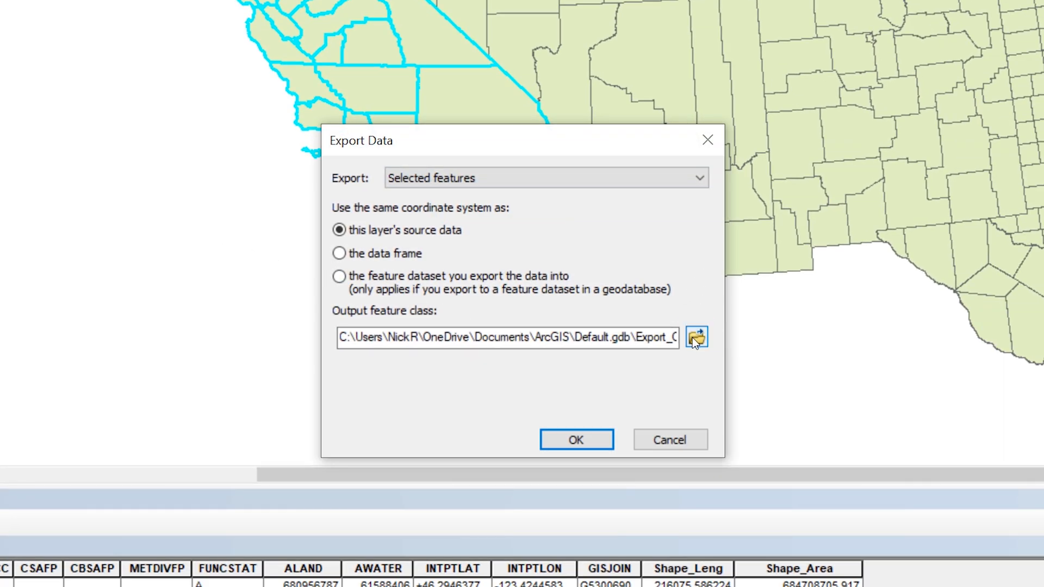
pyautogui.click(696, 337)
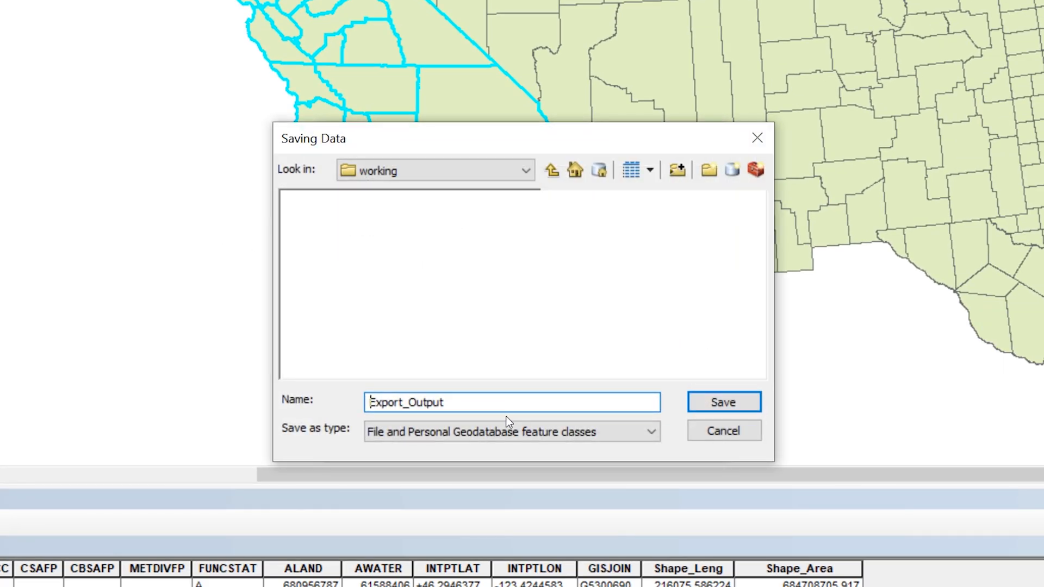
pyautogui.click(510, 432)
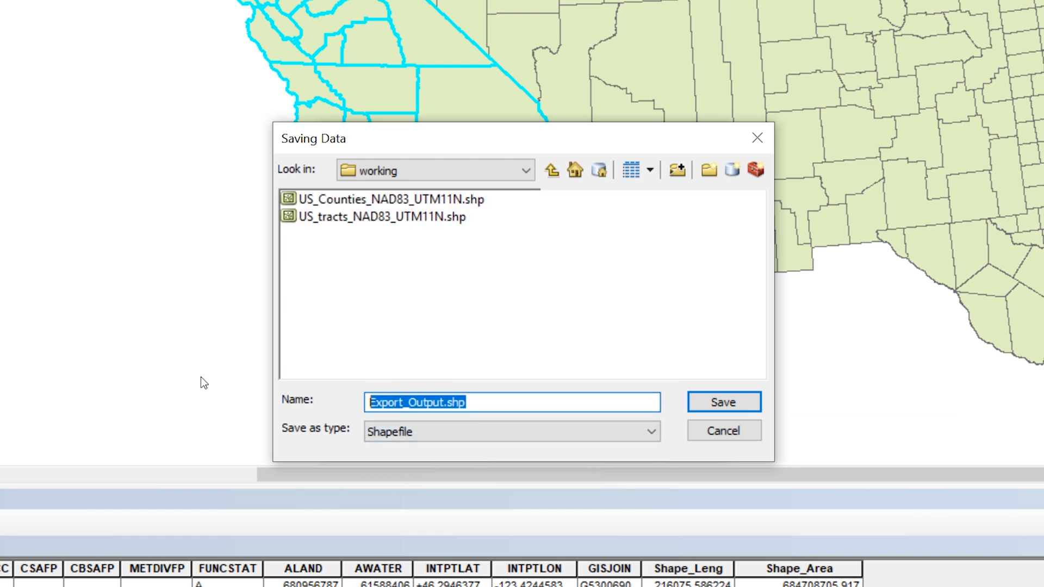
pyautogui.write('California_counties')
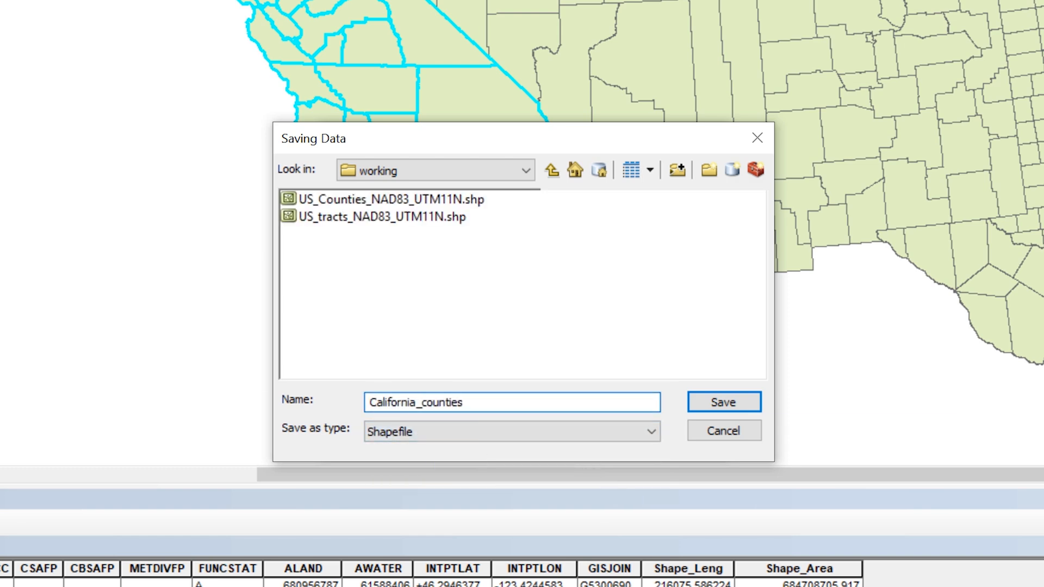
pyautogui.click(722, 401)
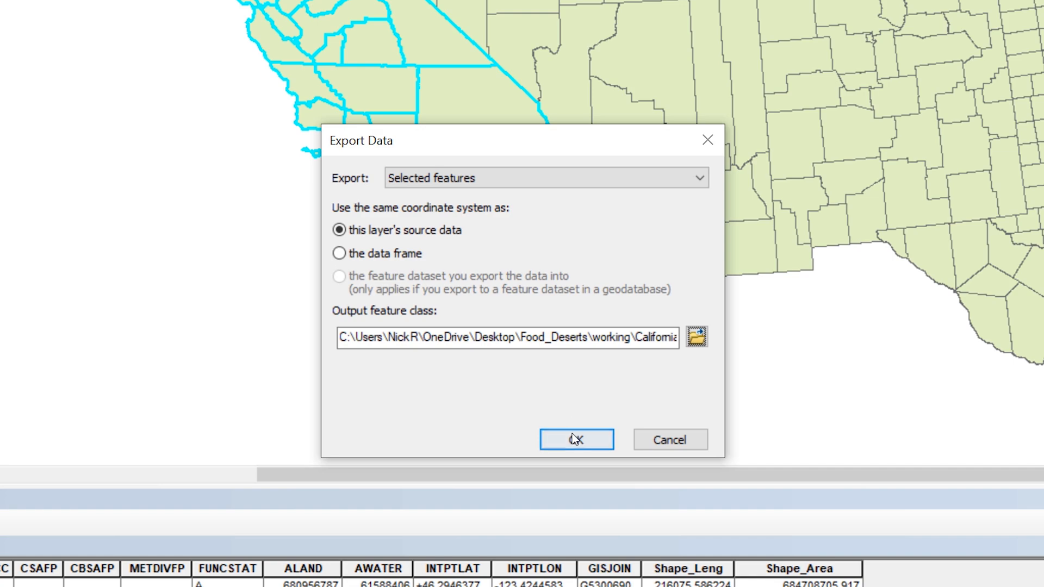
pyautogui.click(576, 439)
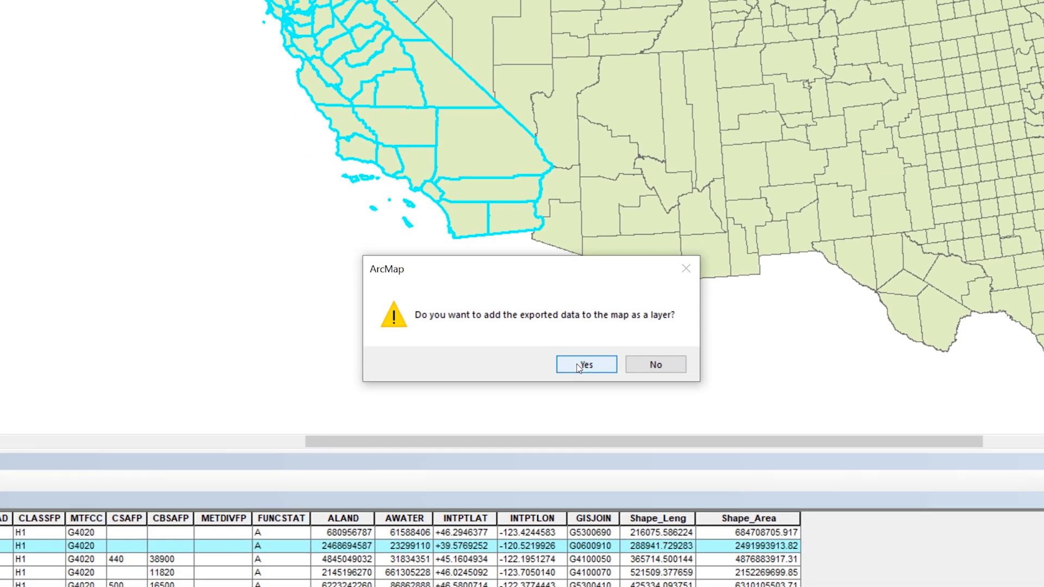
pyautogui.click(585, 364)
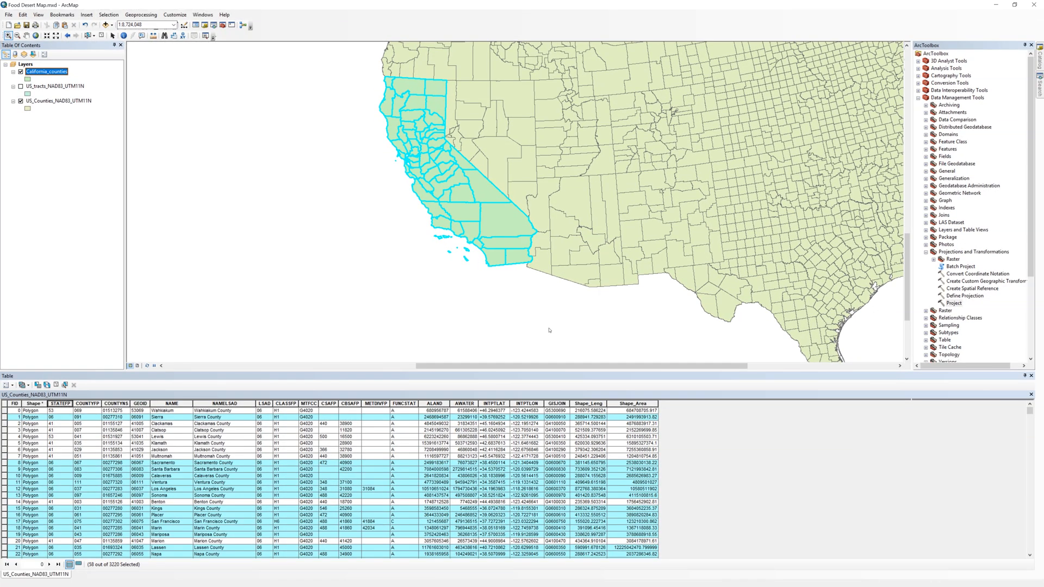
pyautogui.moveTo(356, 322)
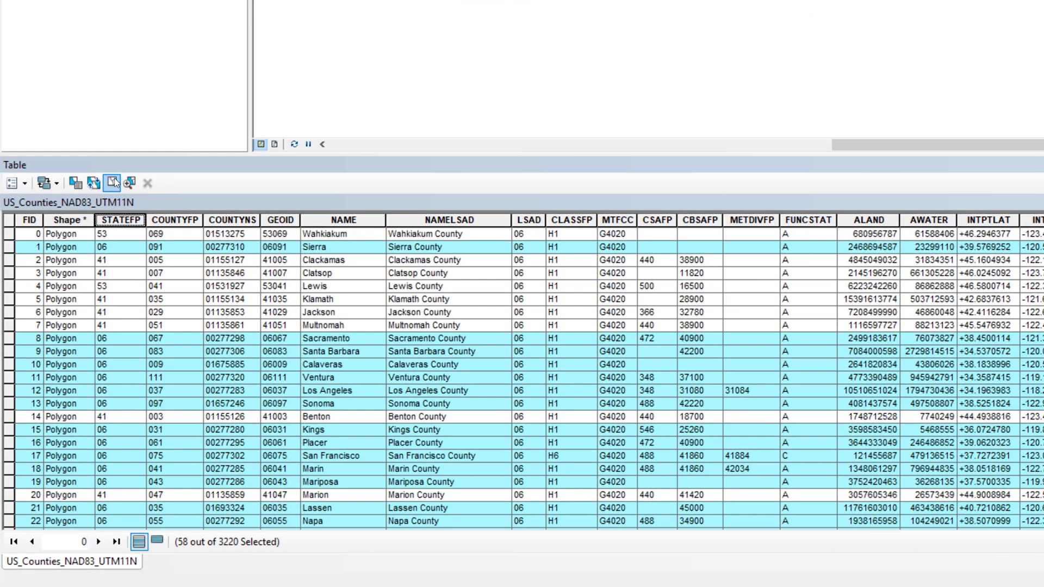
pyautogui.moveTo(114, 183)
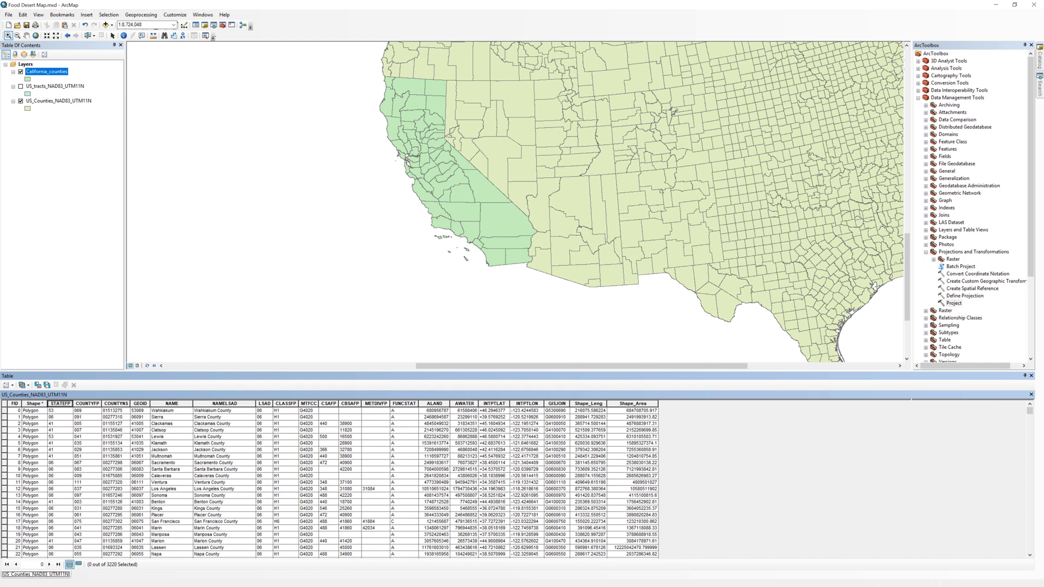
pyautogui.moveTo(216, 196)
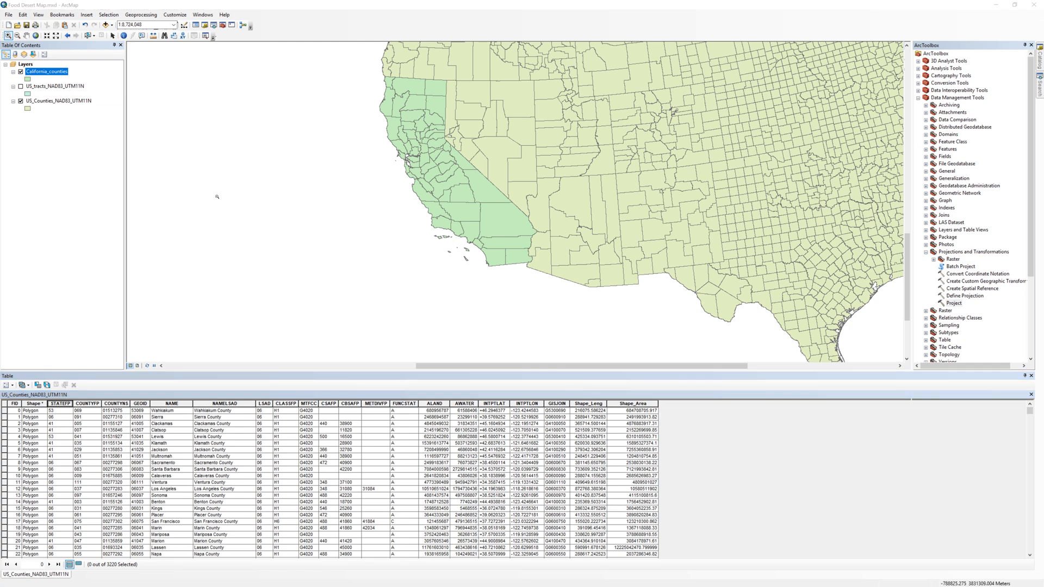
# Clear the selected county features so California_counties shows over the map.
pyautogui.click(58, 100)
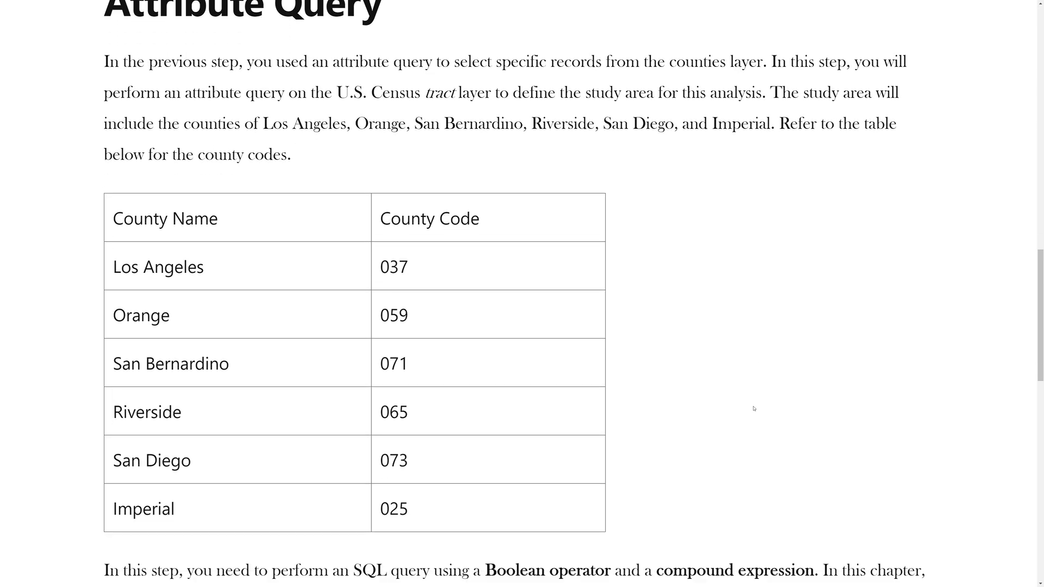
# Scroll the tutorial to the table of six southern California county codes.
pyautogui.scroll(-3)
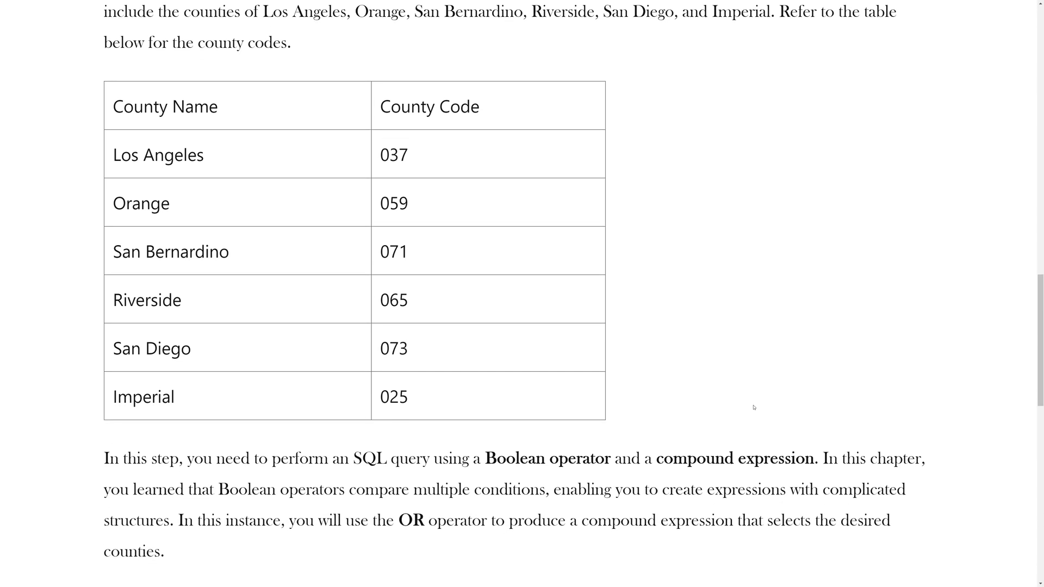
pyautogui.moveTo(752, 406)
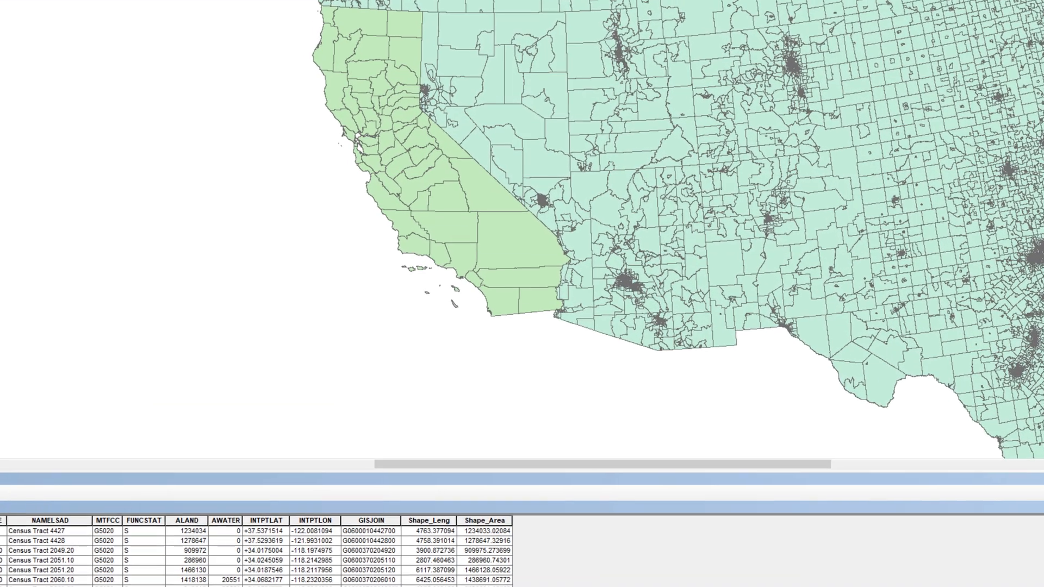
# Build the tracts query "COUNTYFP" = '037' OR … OR '025' from unique values and apply it.
pyautogui.click(418, 204)
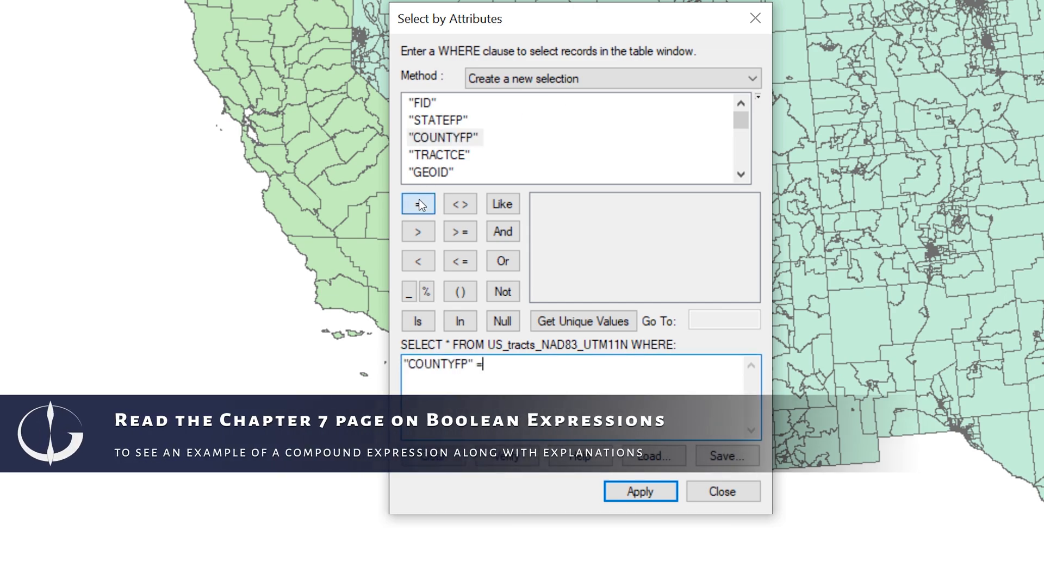
pyautogui.click(582, 320)
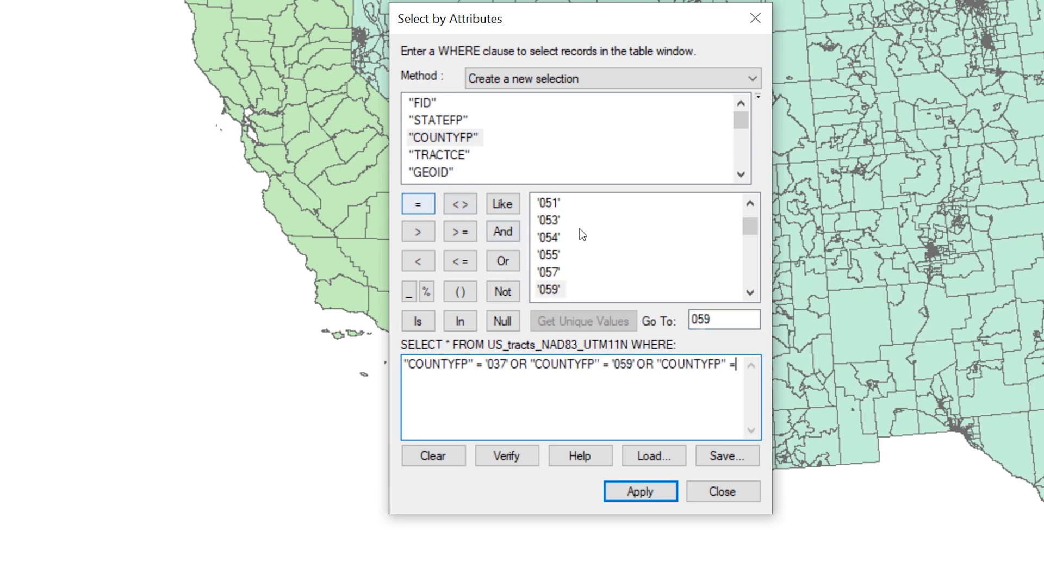
pyautogui.click(417, 203)
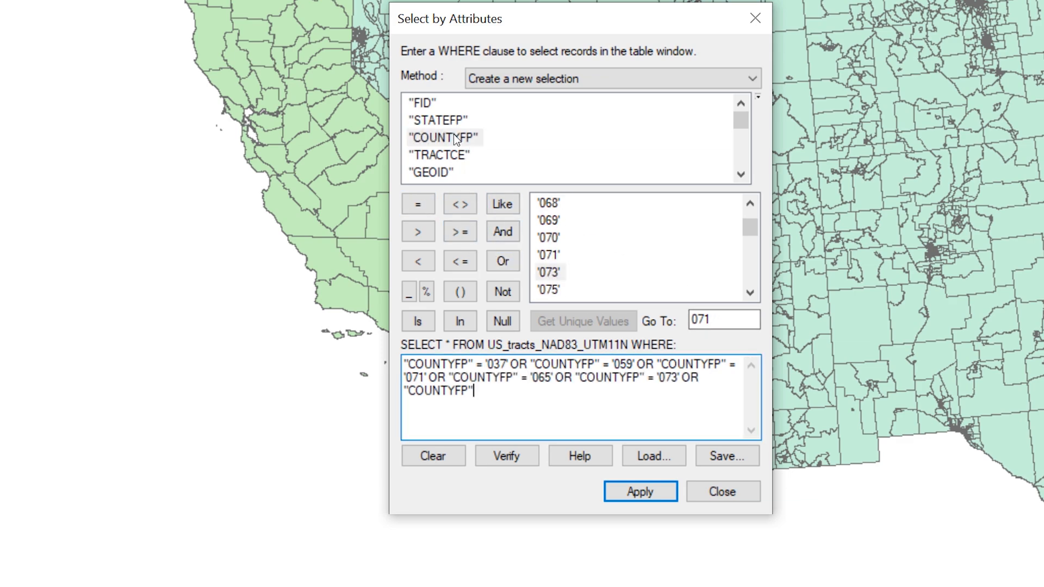
pyautogui.doubleClick(548, 203)
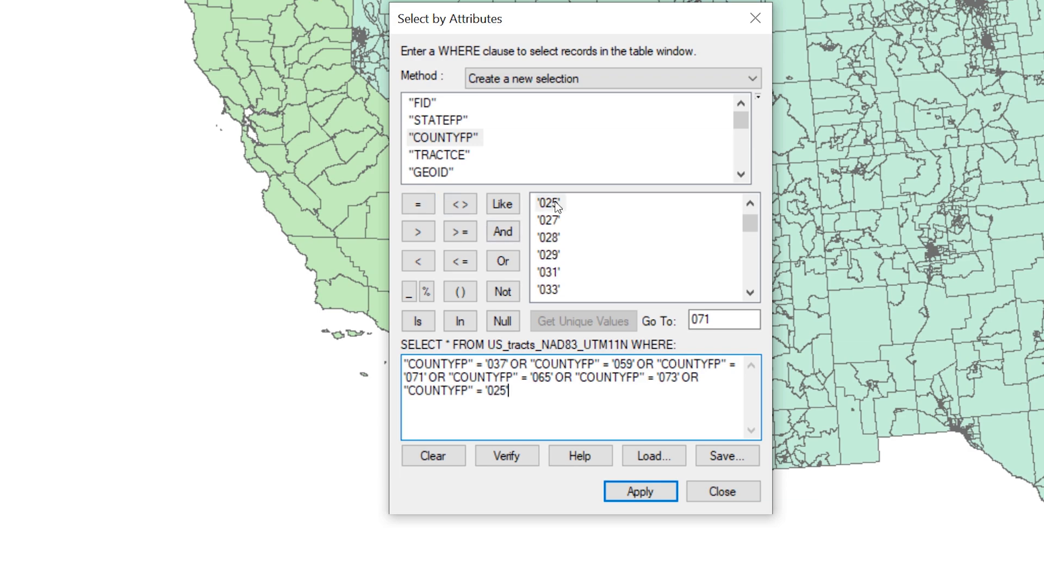
pyautogui.click(639, 492)
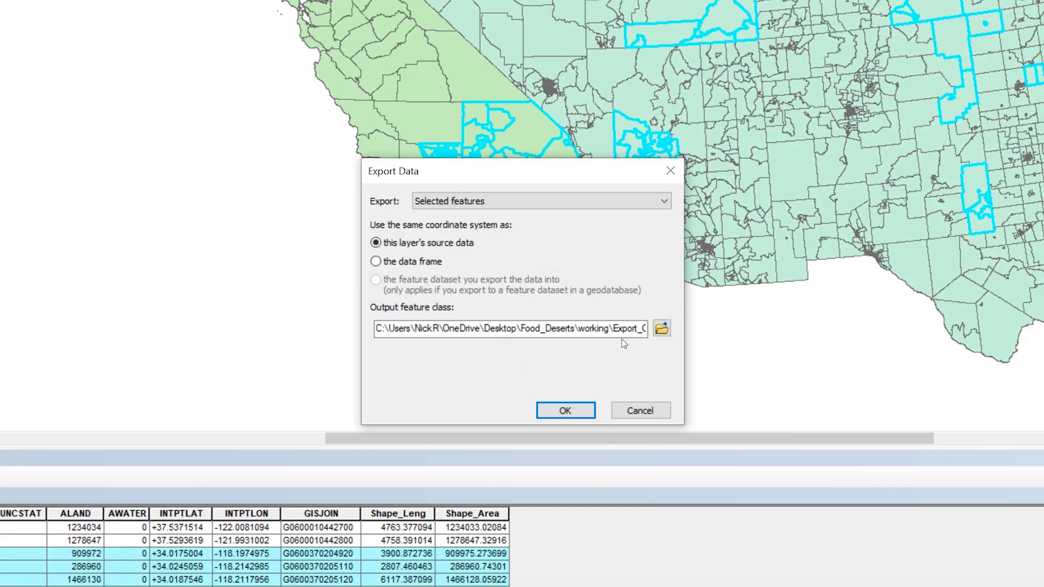
# Save the selected tracts as the Queried_Census_tracts shapefile.
pyautogui.click(661, 327)
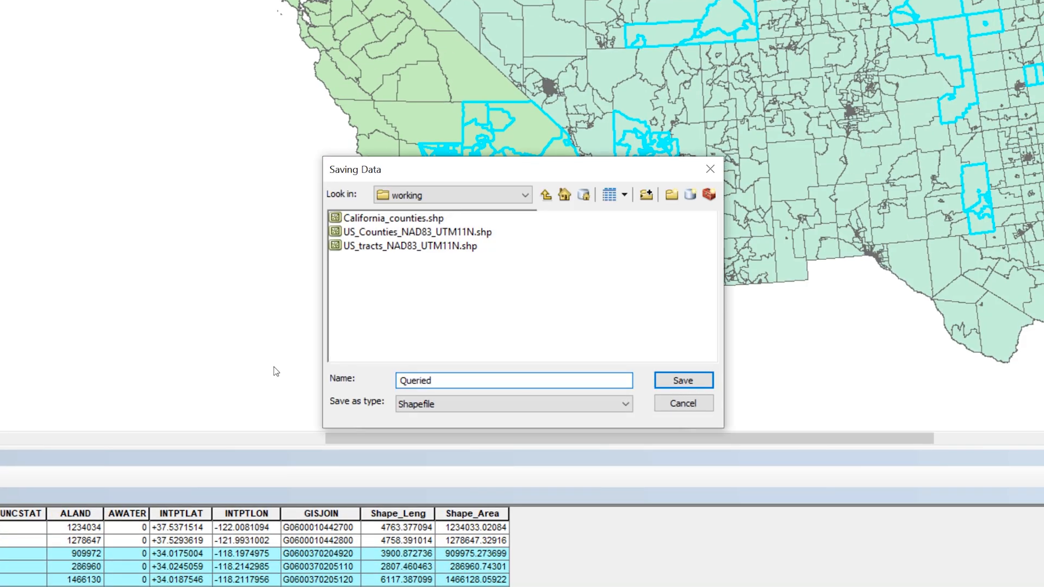
pyautogui.write('_Census_tracts')
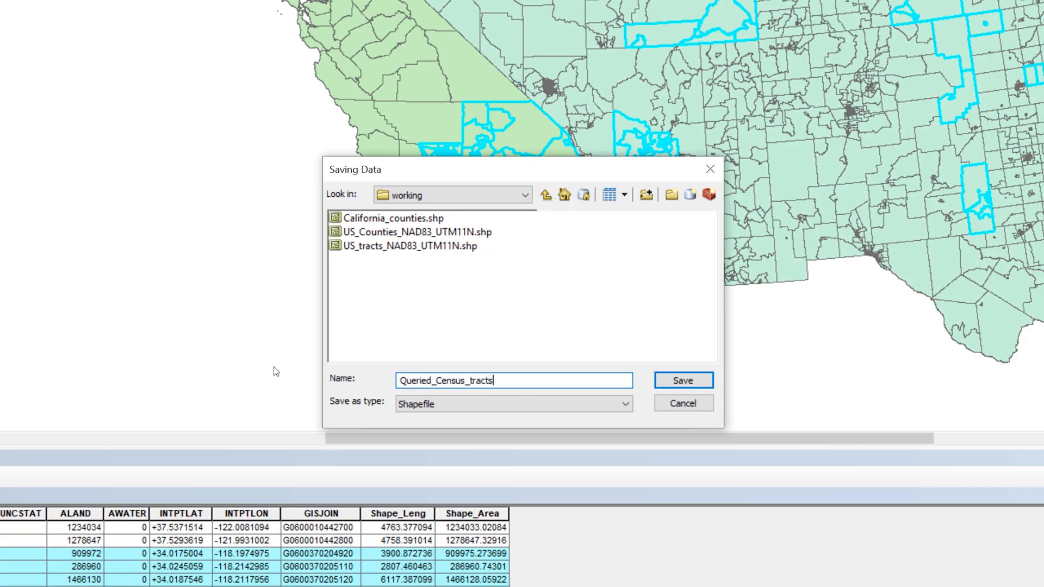
pyautogui.click(681, 381)
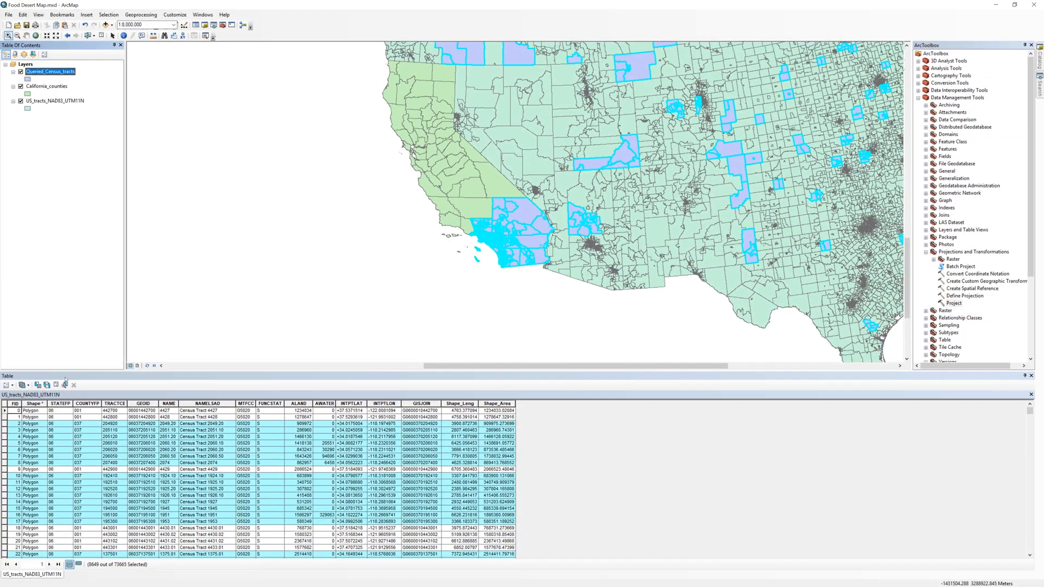
# Remove the full US_tracts_NAD83_UTM11N layer from the map.
pyautogui.rightClick(56, 100)
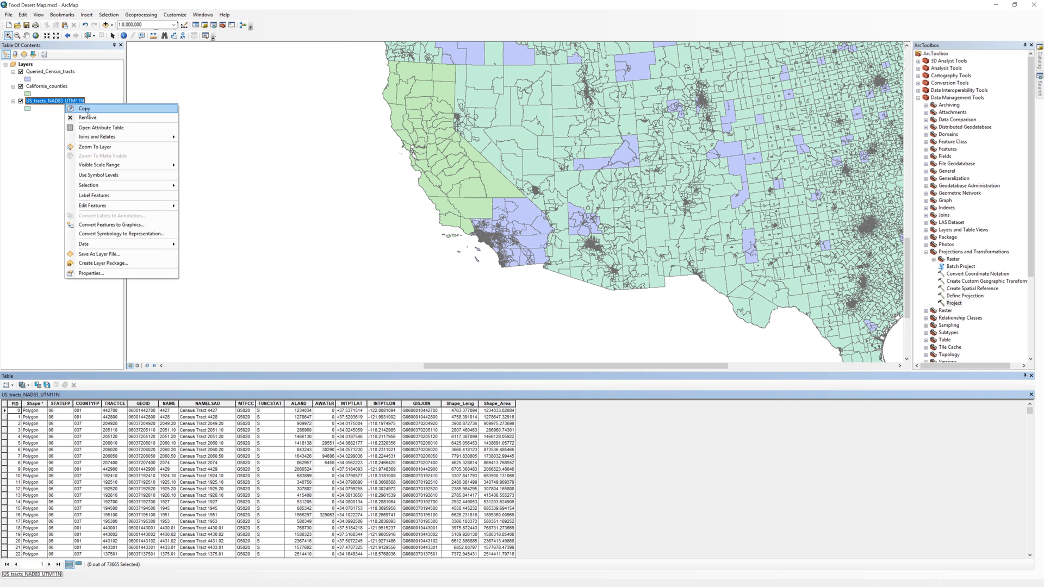
pyautogui.click(87, 118)
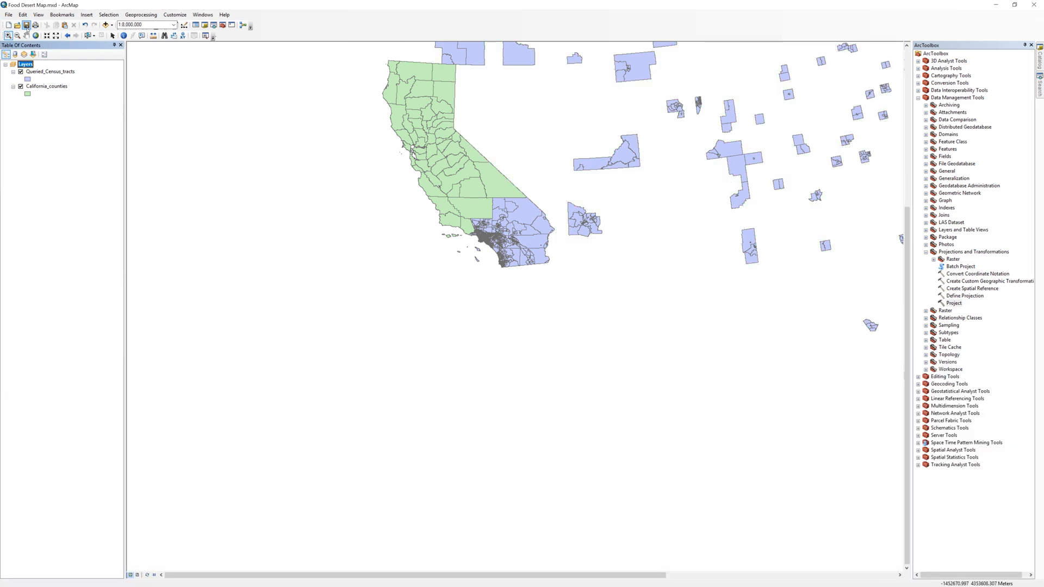